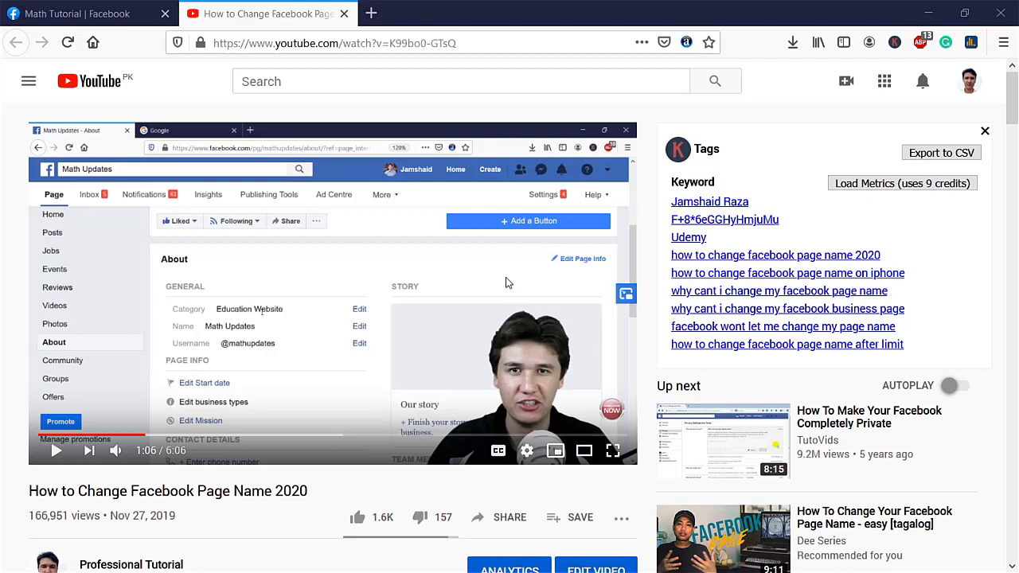
mouse_move(401, 215)
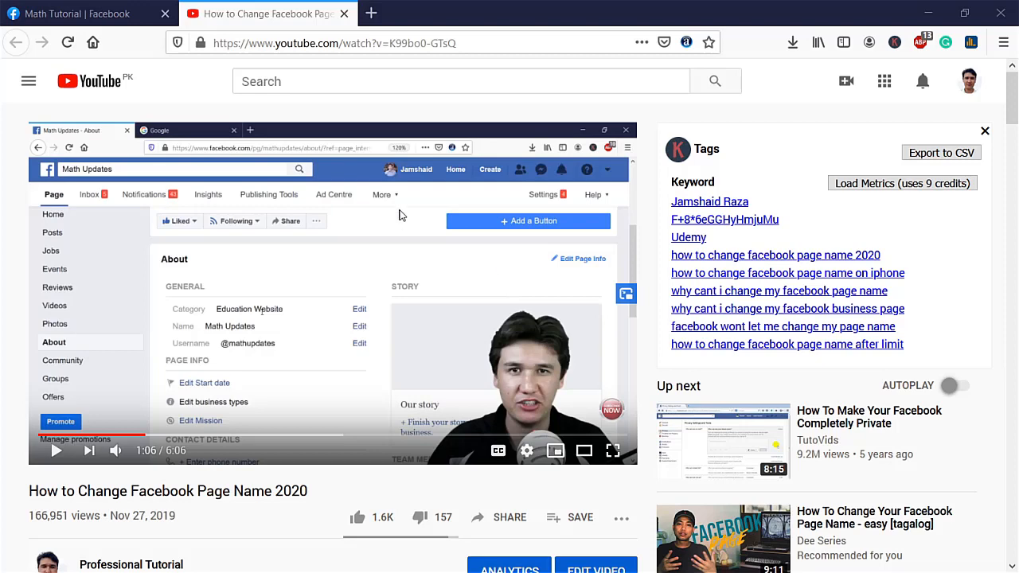
- Switch to the Math Tutorial page and open Edit Page Info from the Manage Page sidebar
scroll("down", 3)
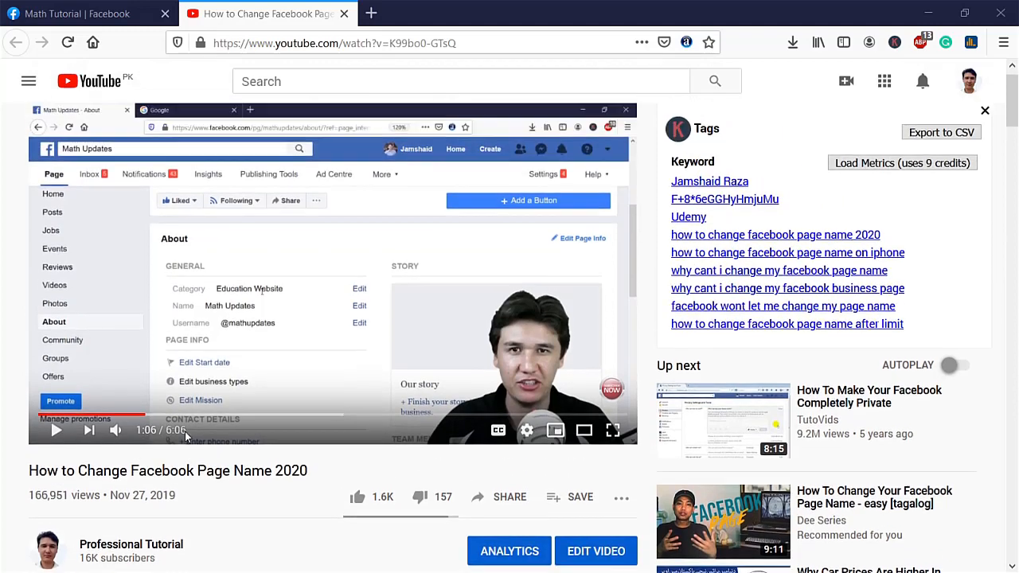
scroll("down", 3)
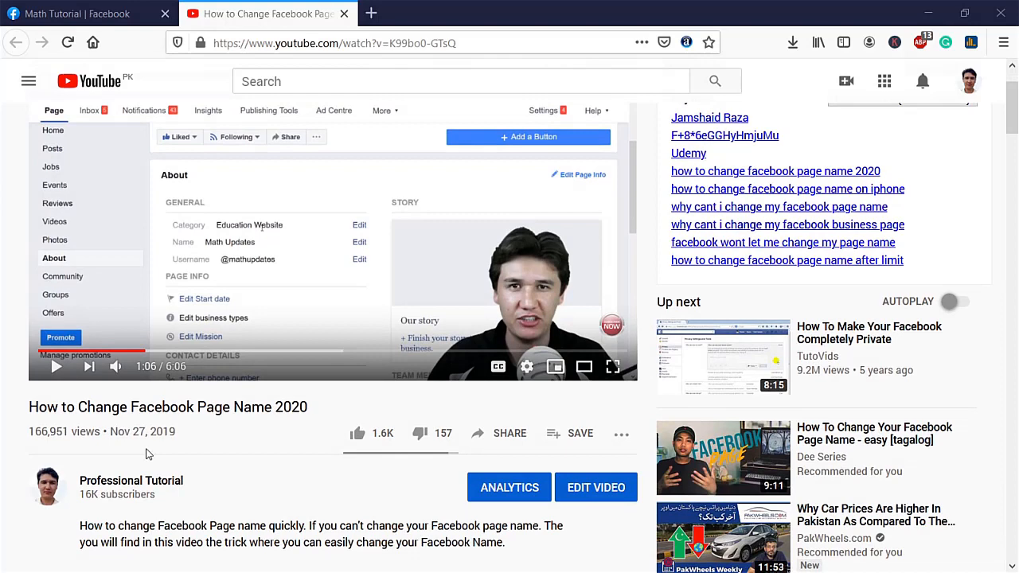
mouse_move(215, 425)
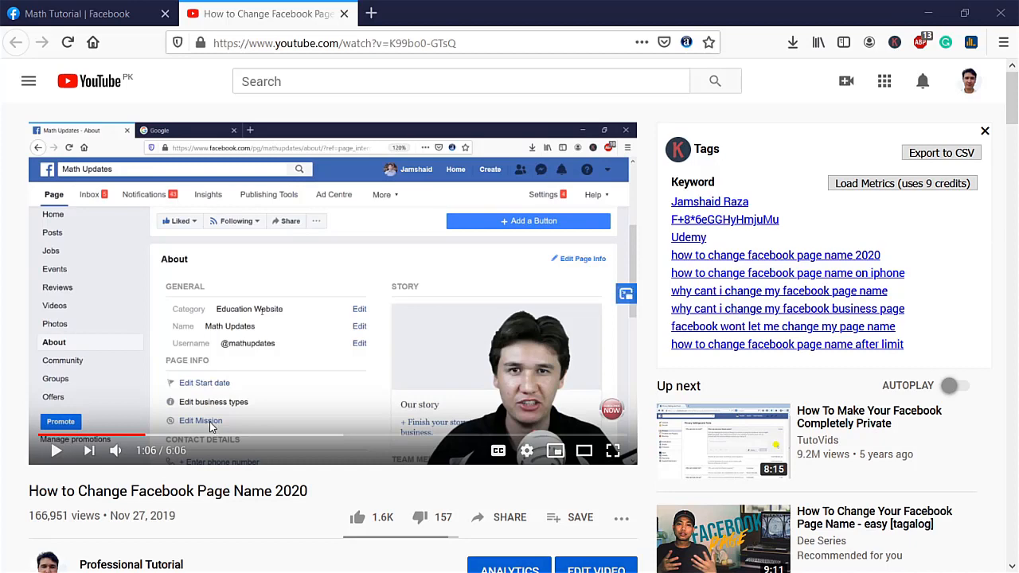
left_click(80, 13)
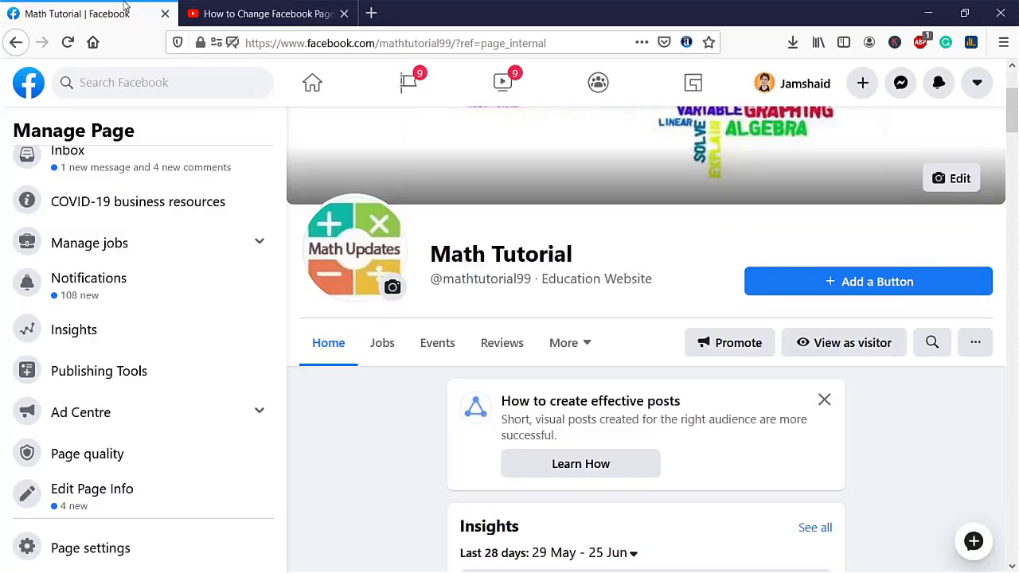
mouse_move(183, 167)
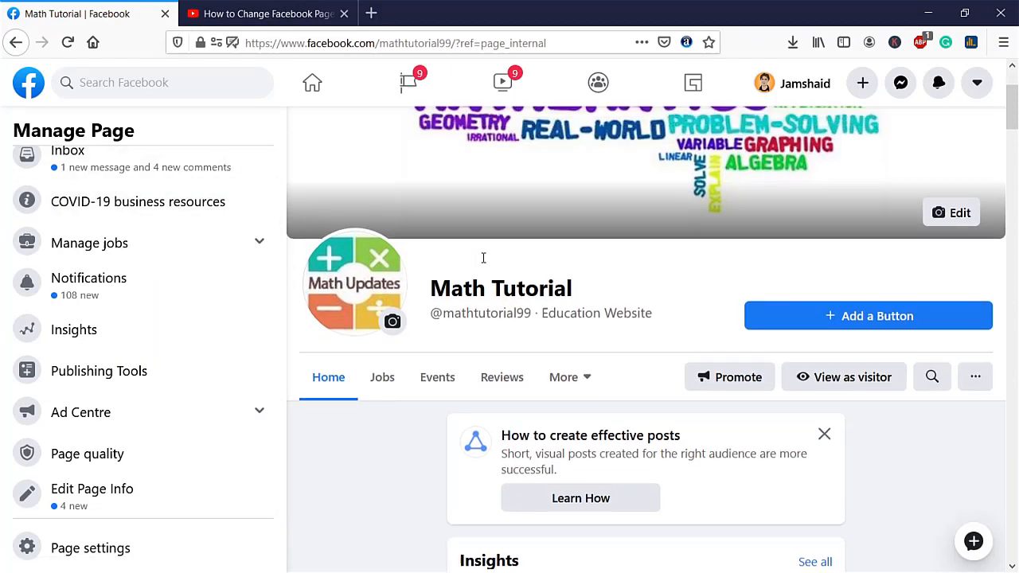
scroll("down", 3)
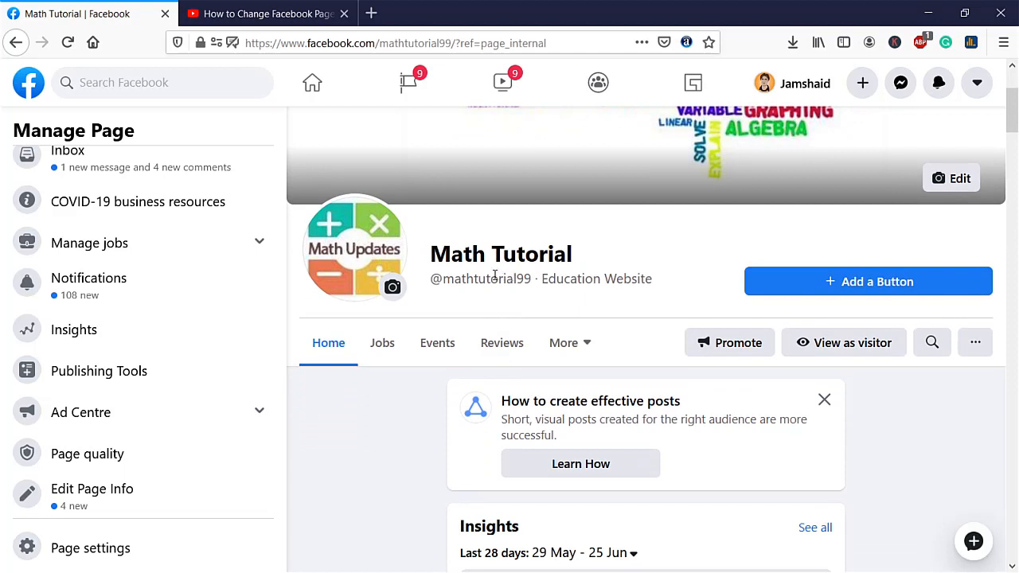
left_click(563, 342)
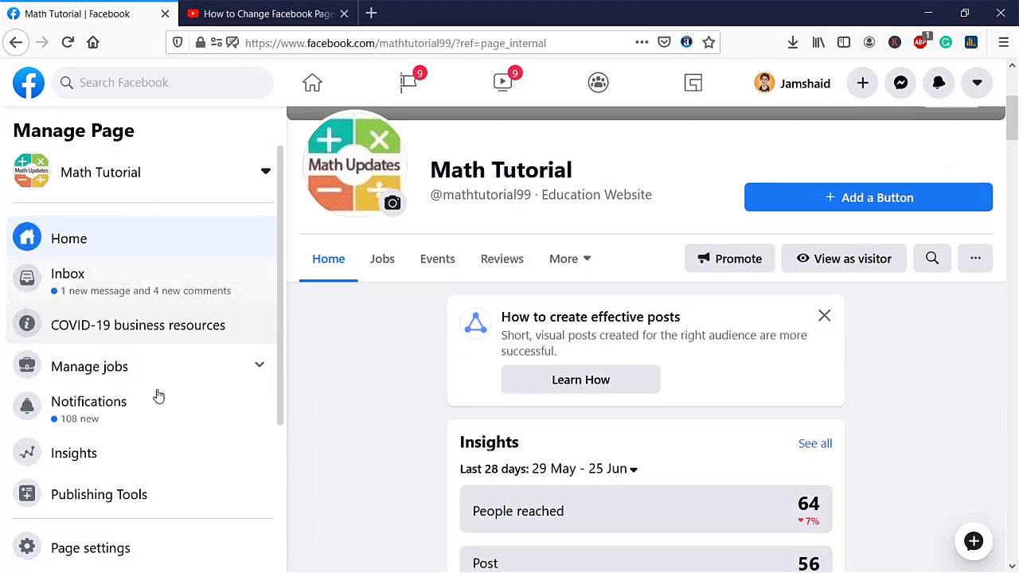
scroll("down", 3)
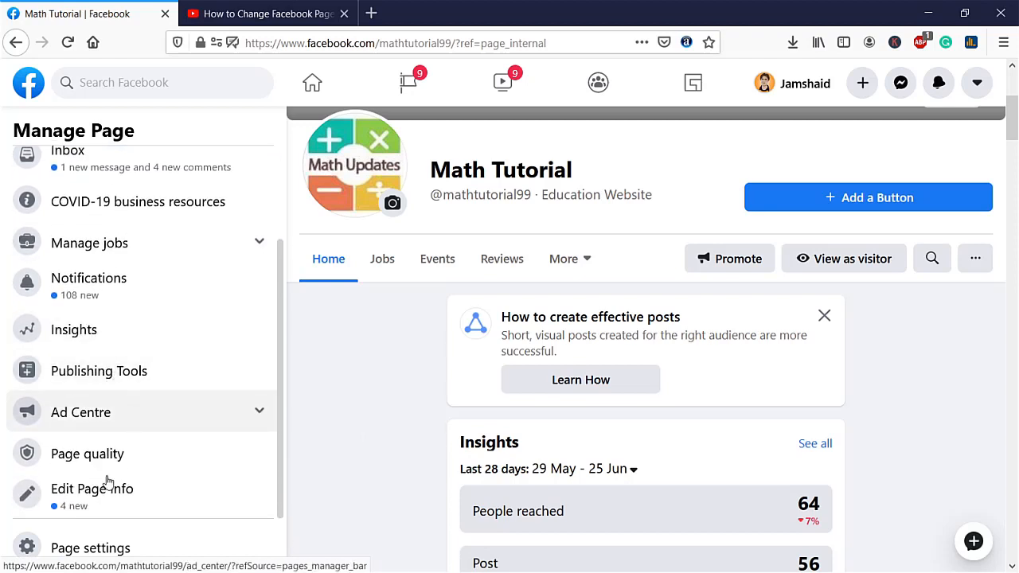
left_click(91, 489)
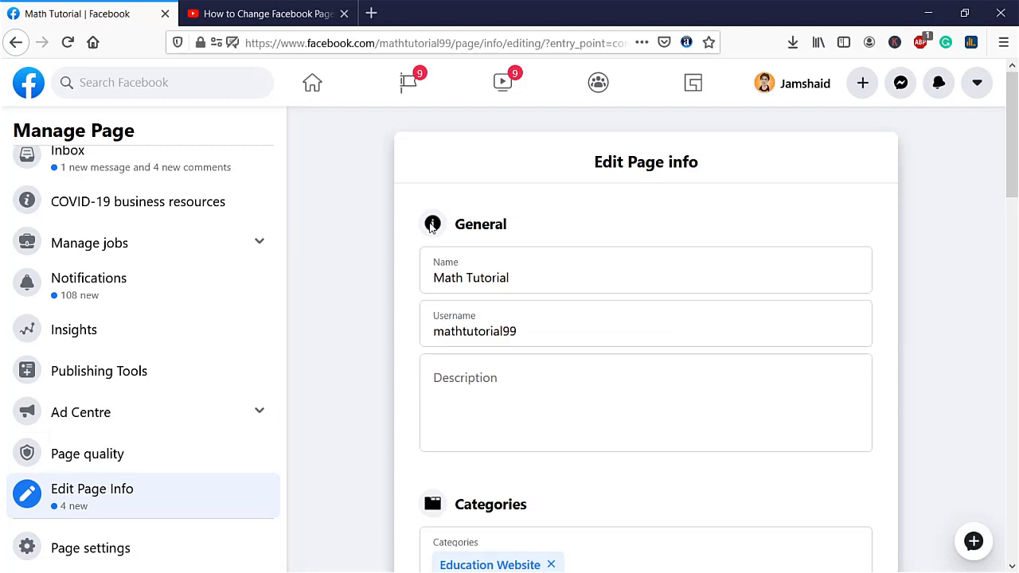
- Activate the General section's Name field, placing the caret after 'Math Tutorial'
left_click(531, 277)
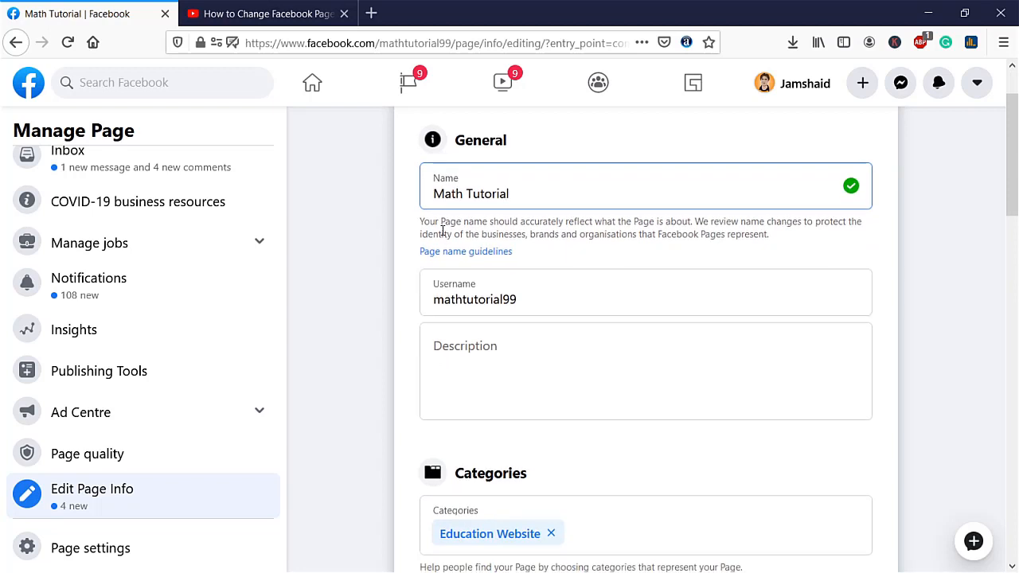
left_click_drag(419, 221, 770, 234)
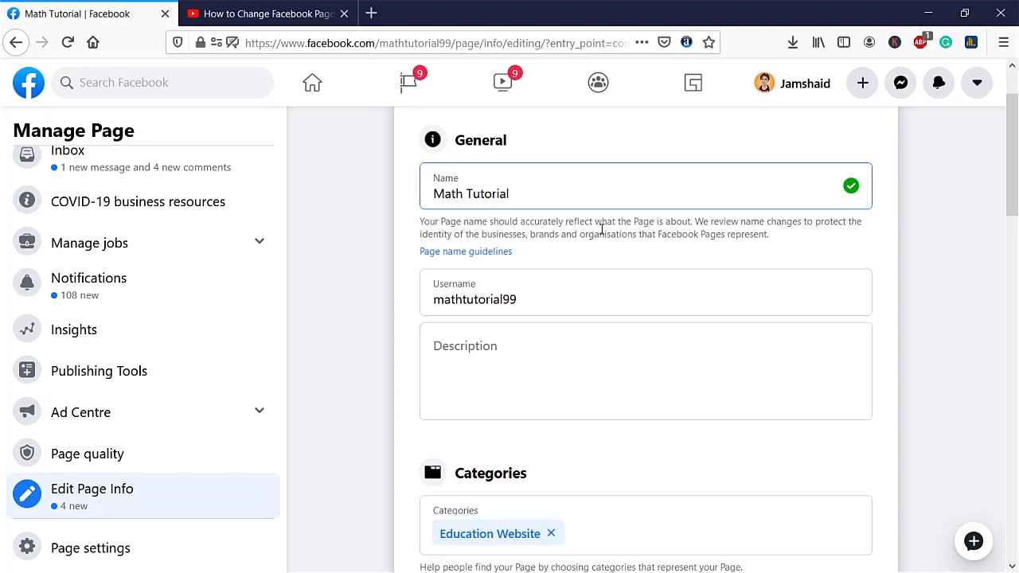
mouse_move(656, 231)
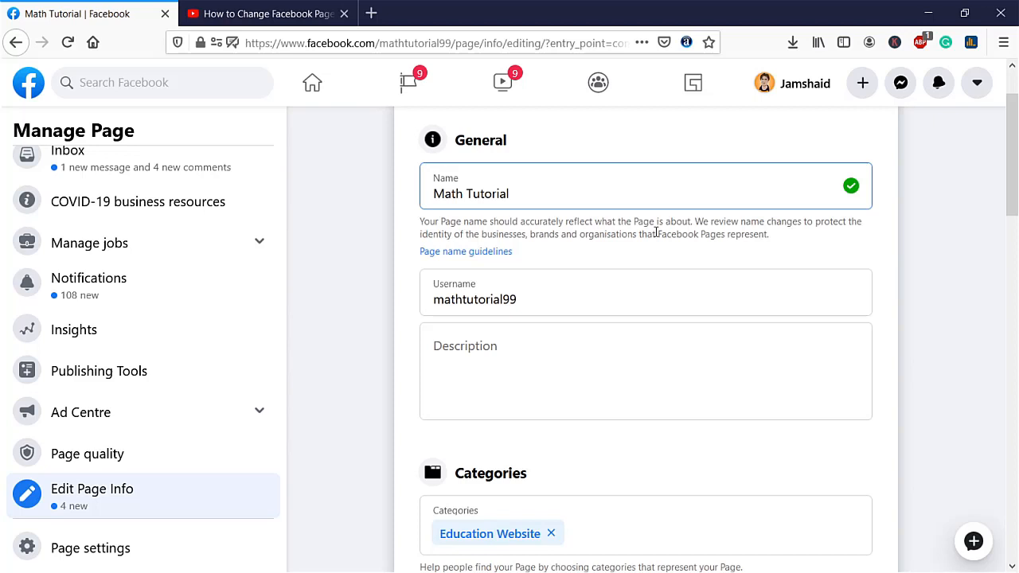
mouse_move(789, 235)
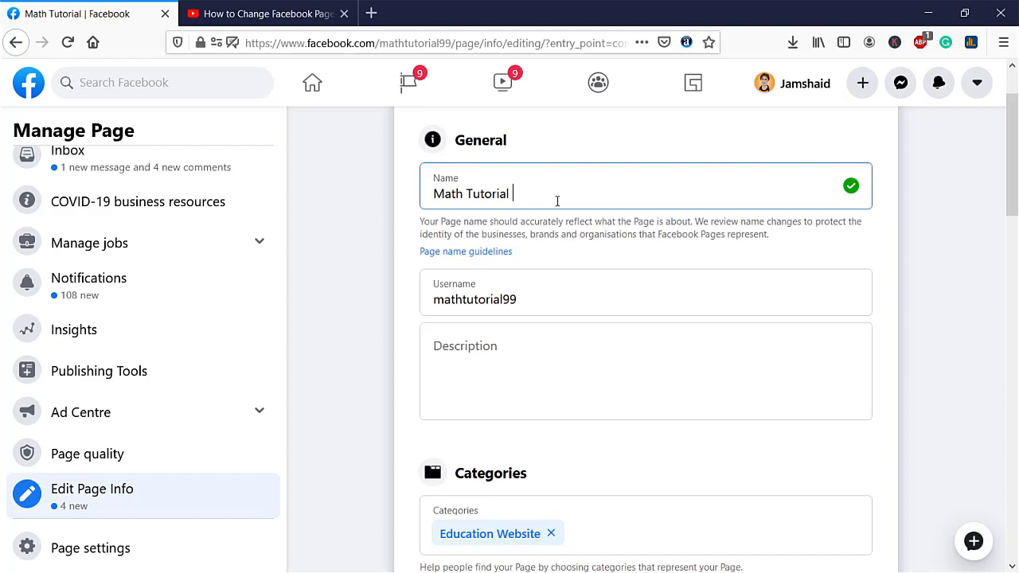
- Append 'Official' so the Name field reads 'Math Tutorial Official'
type("Of")
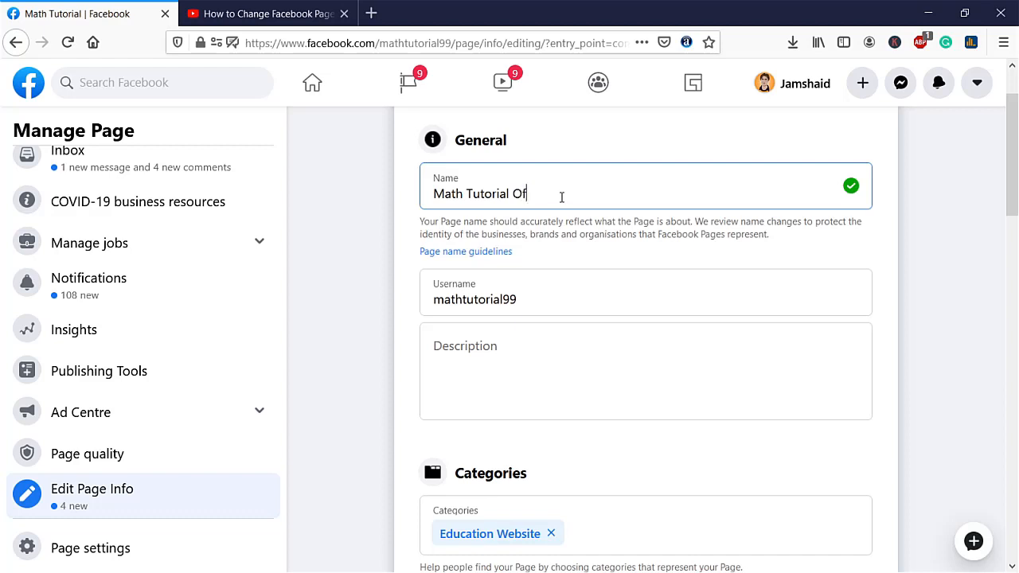
type("ficial")
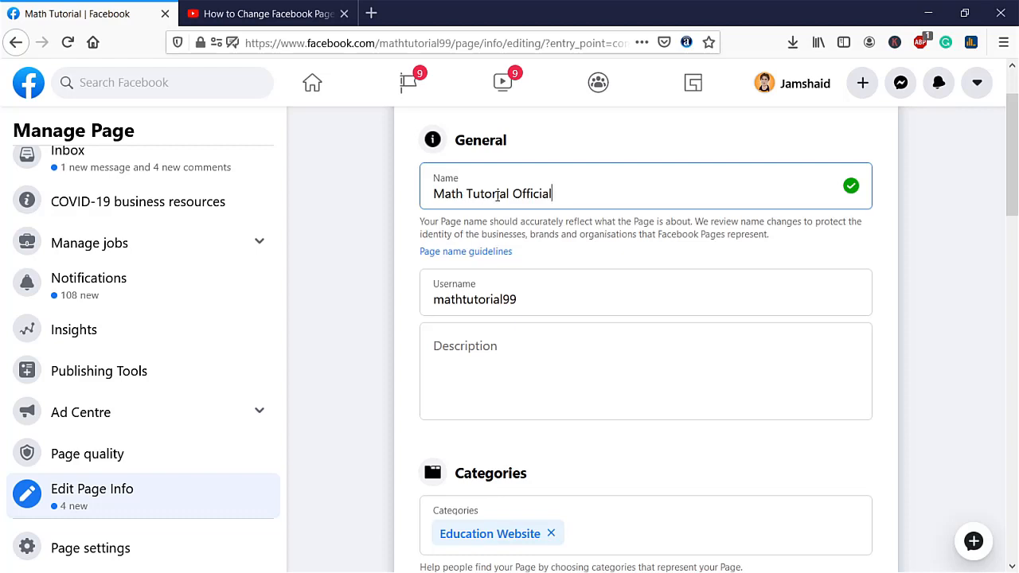
mouse_move(502, 199)
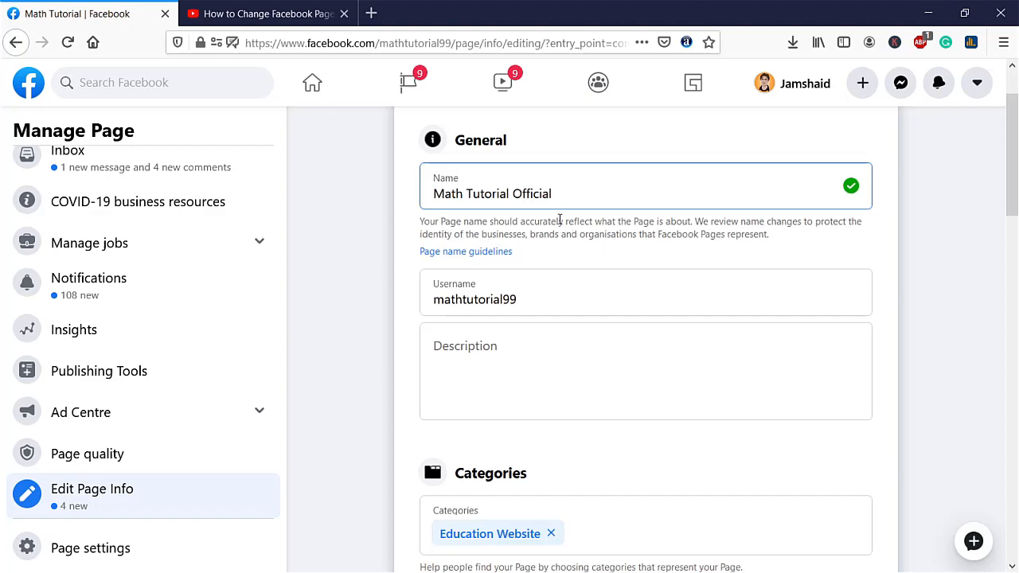
scroll("down", 3)
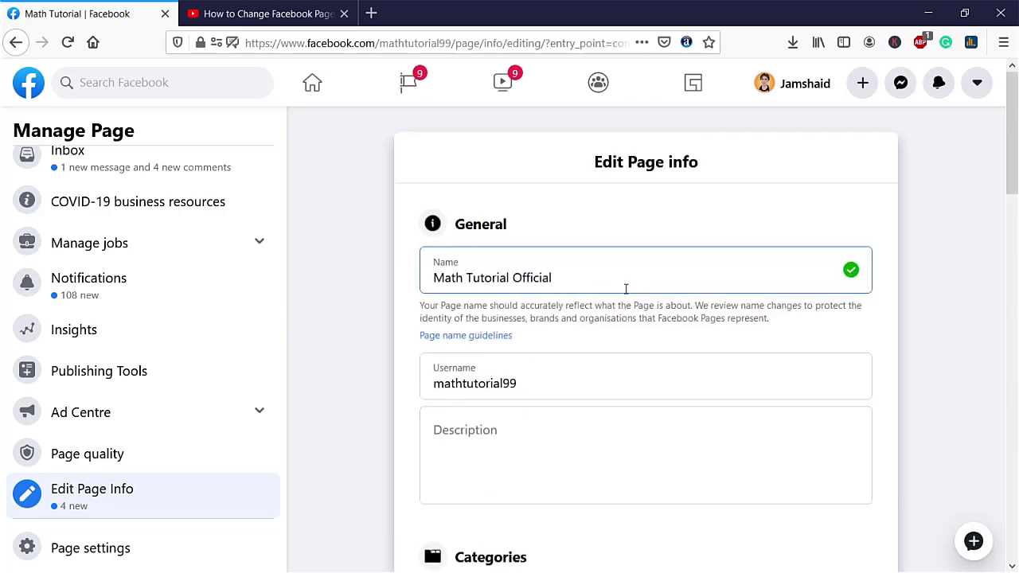
mouse_move(862, 325)
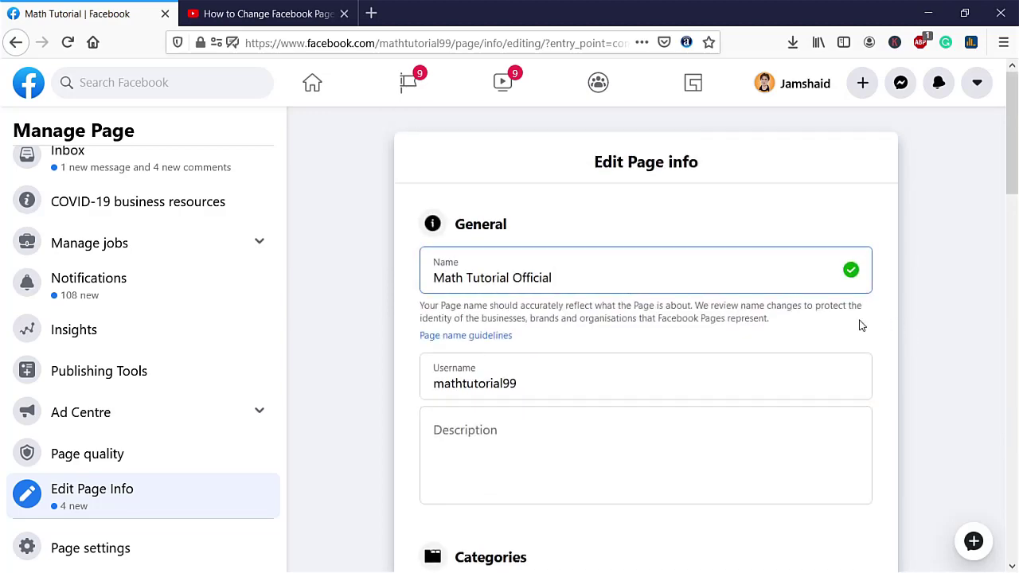
- Open 'Confirm name change request' and review 'Math Tutorial' versus 'Math Tutorial Official'
left_click(851, 269)
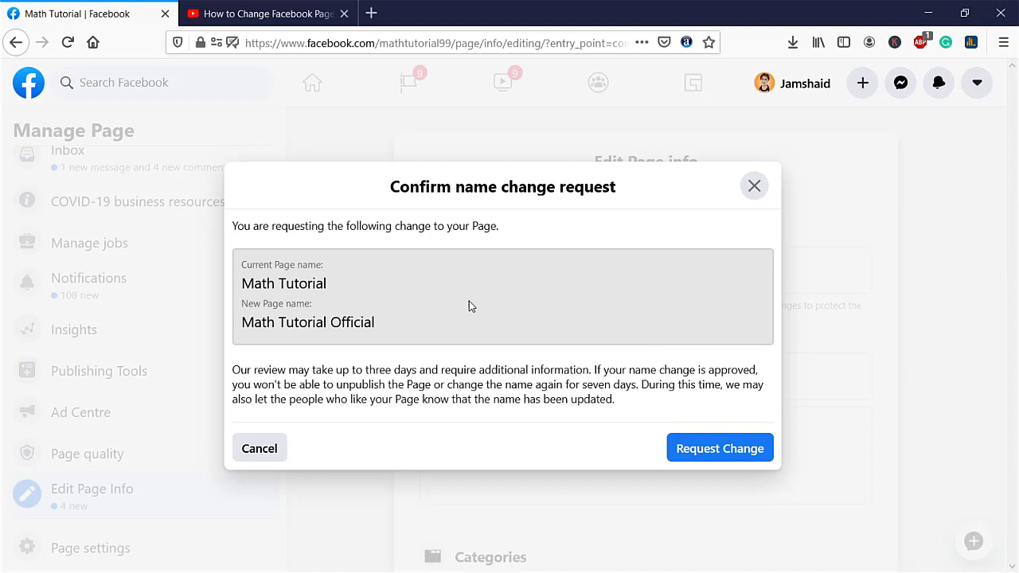
mouse_move(475, 193)
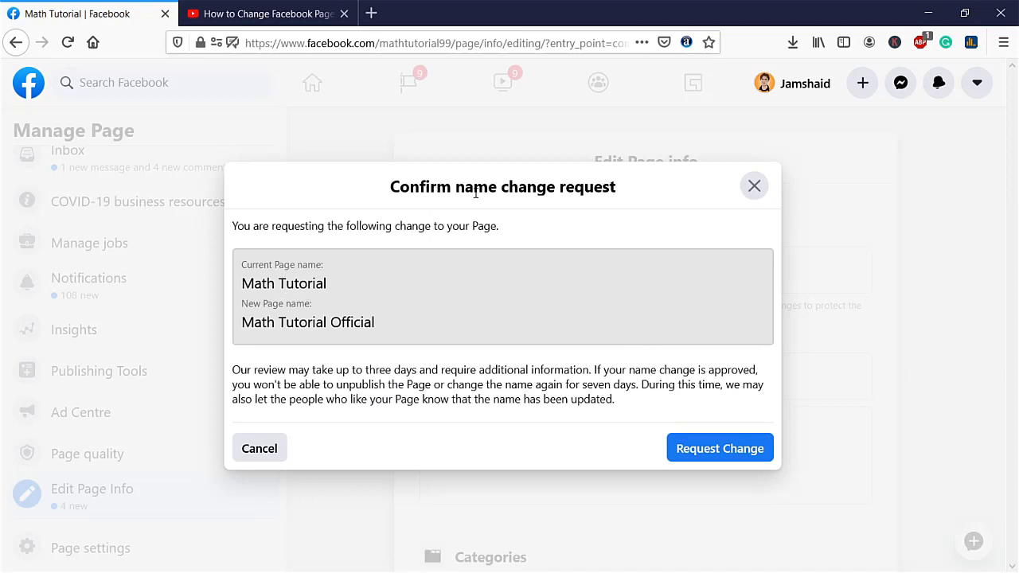
mouse_move(389, 238)
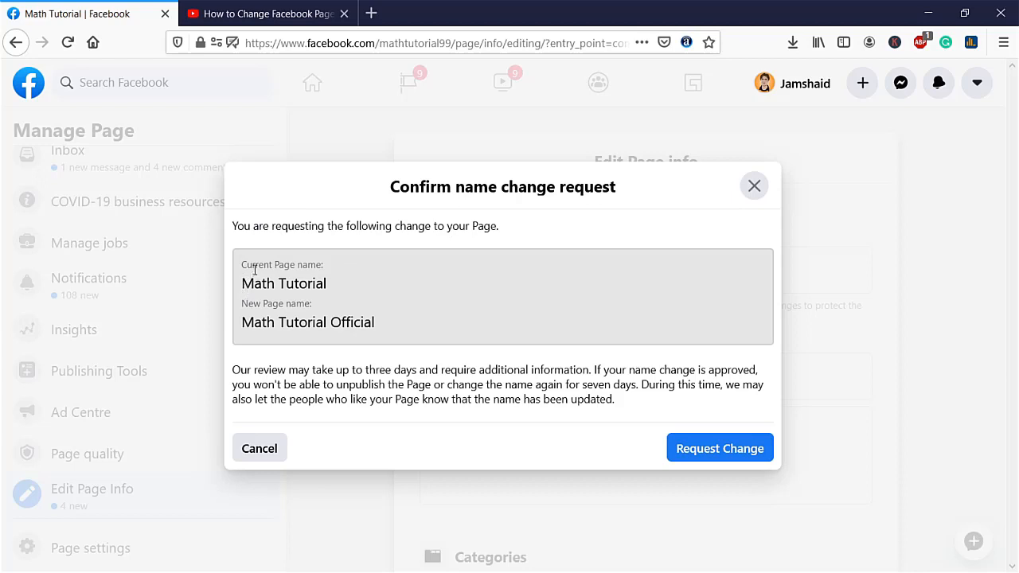
double_click(283, 283)
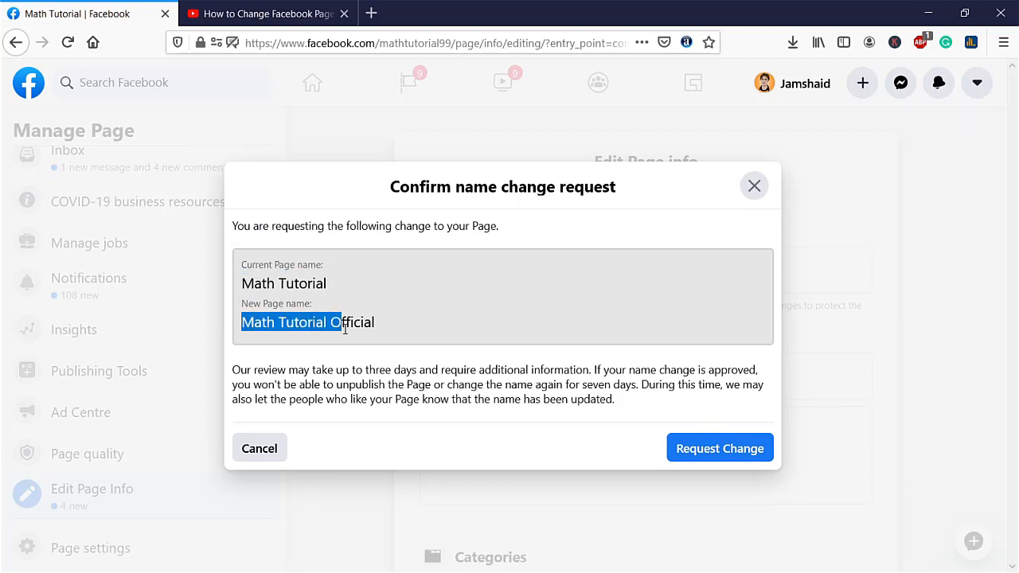
left_click(355, 352)
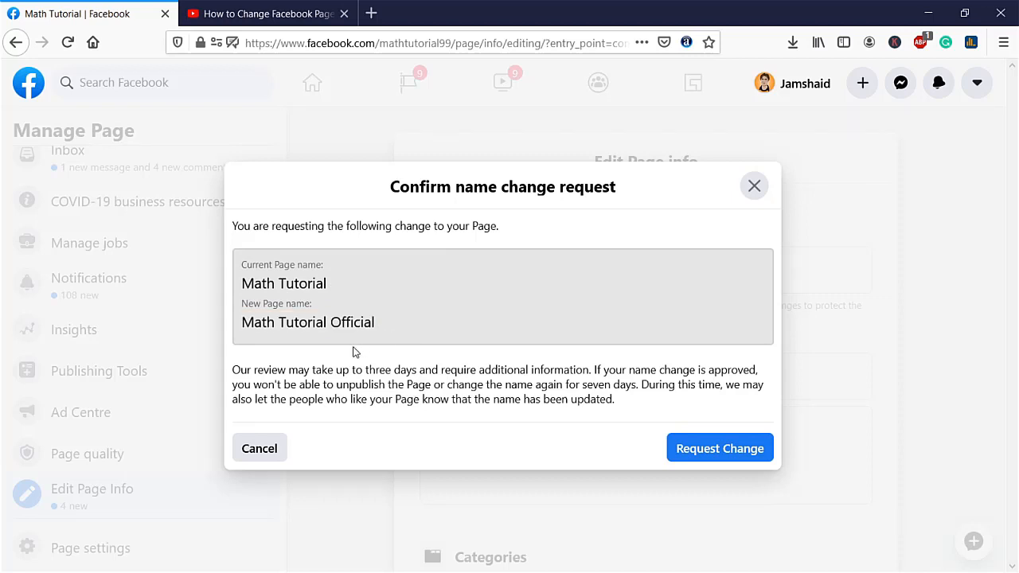
left_click_drag(232, 370, 263, 370)
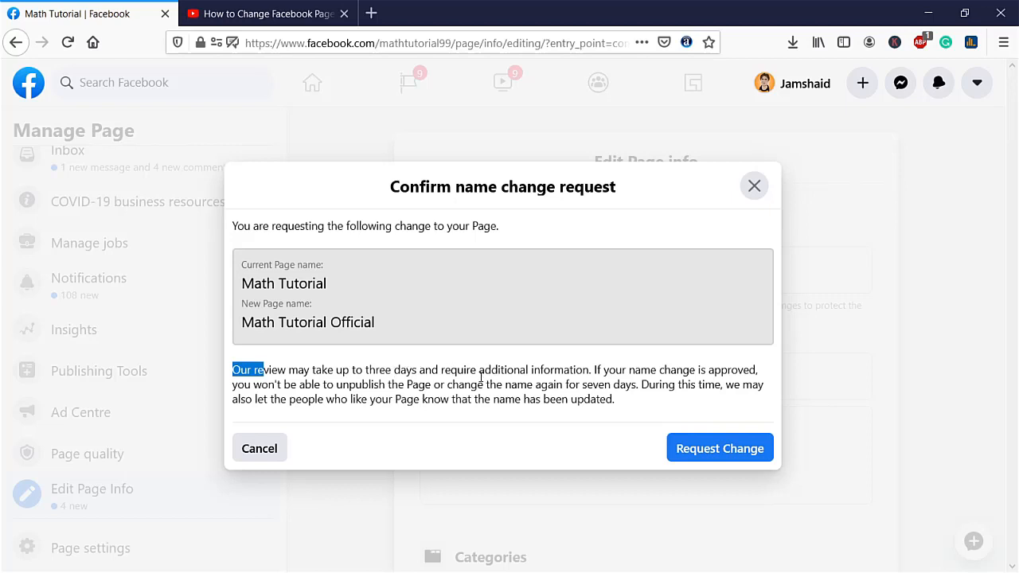
mouse_move(721, 449)
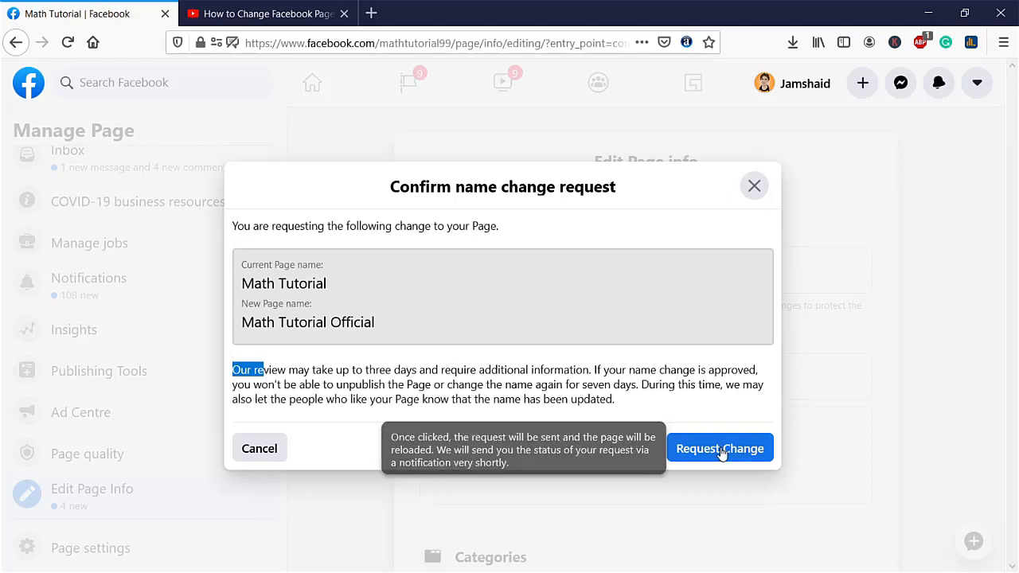
- Click 'Request Change' to submit the 'Math Tutorial Official' rename for review
left_click(721, 447)
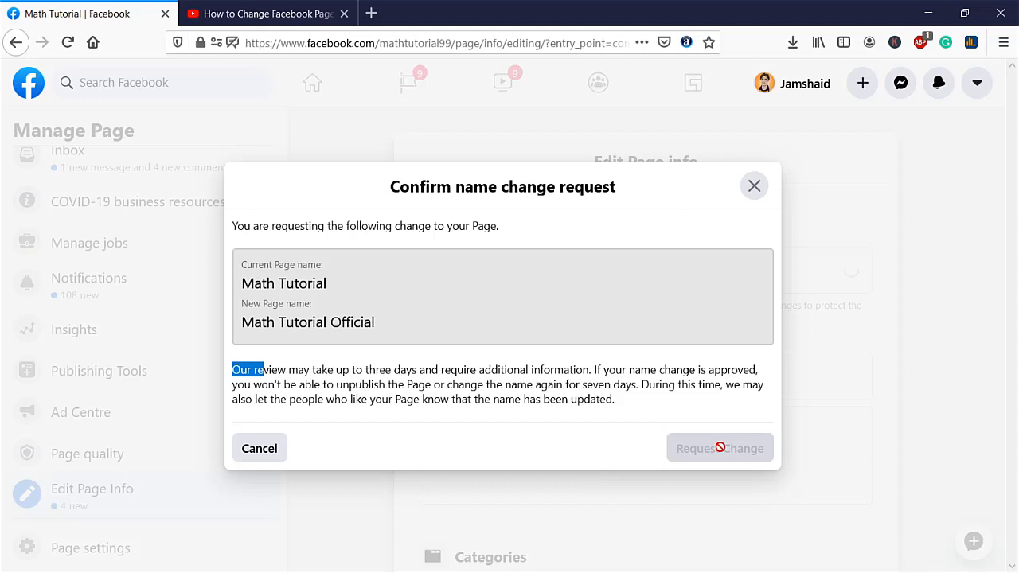
left_click(720, 448)
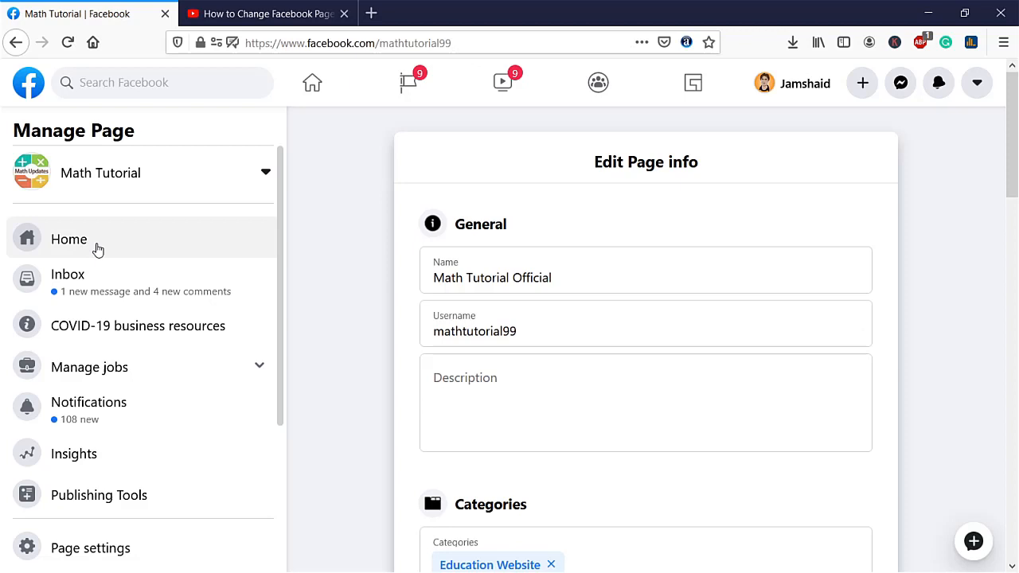
left_click(69, 239)
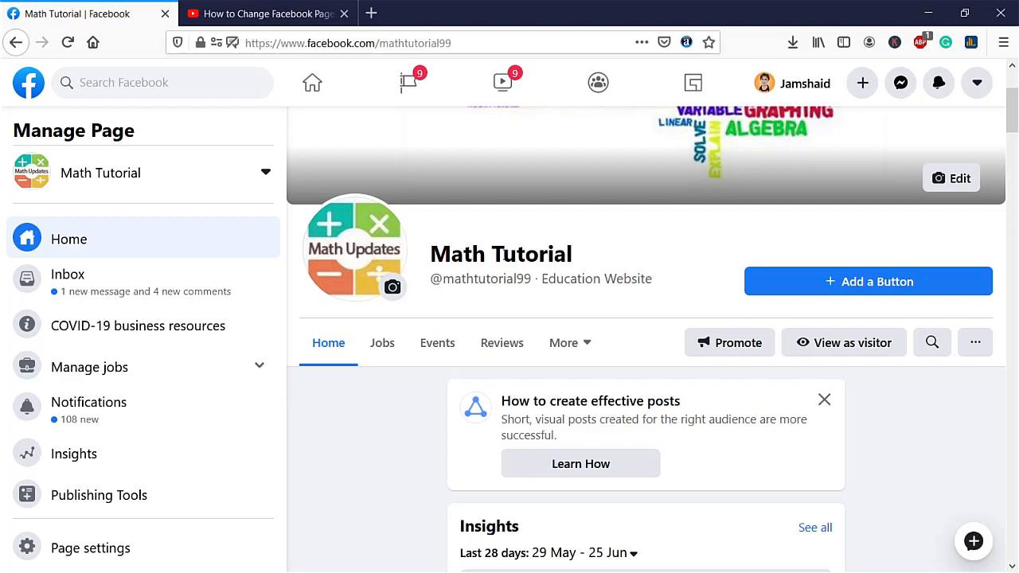
scroll("down", 3)
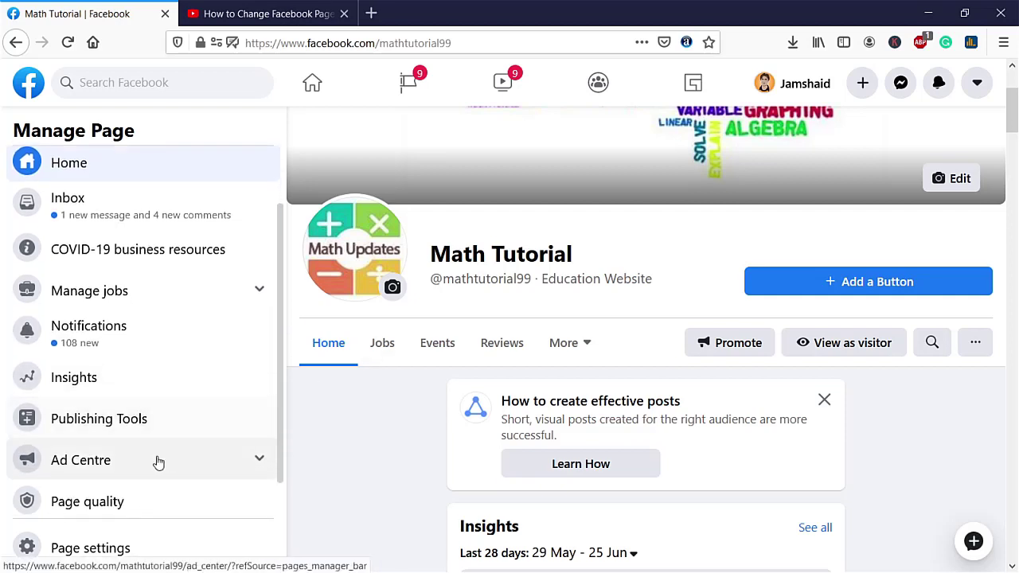
left_click(91, 494)
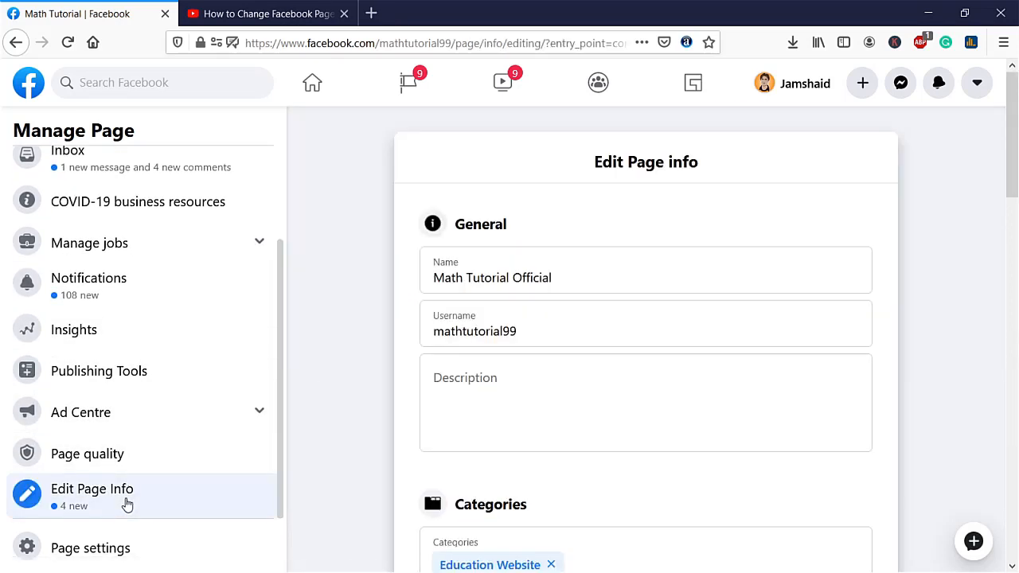
- Open the dropdown beside 'Math Tutorial' to list other managed pages
left_click(515, 278)
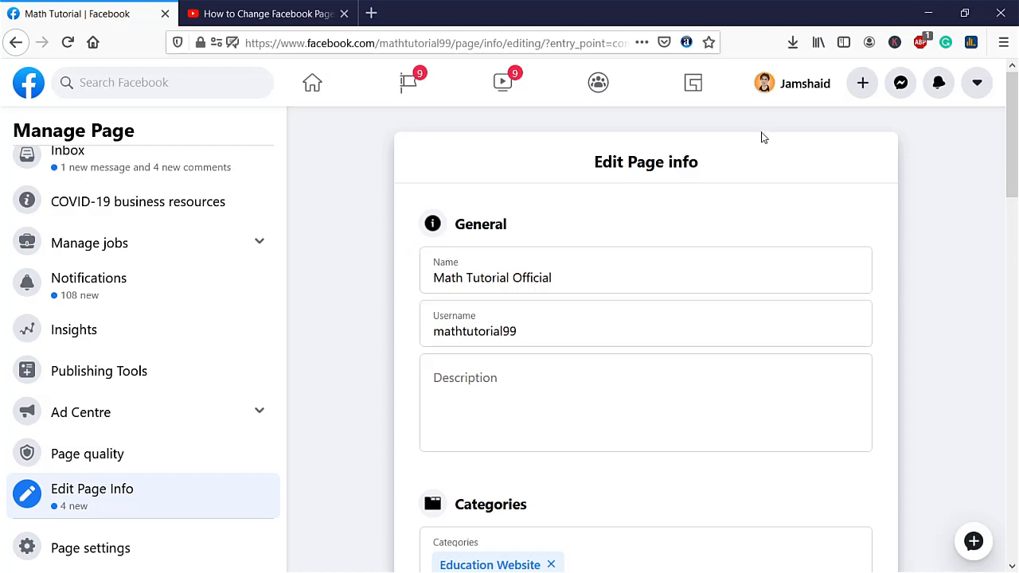
mouse_move(939, 82)
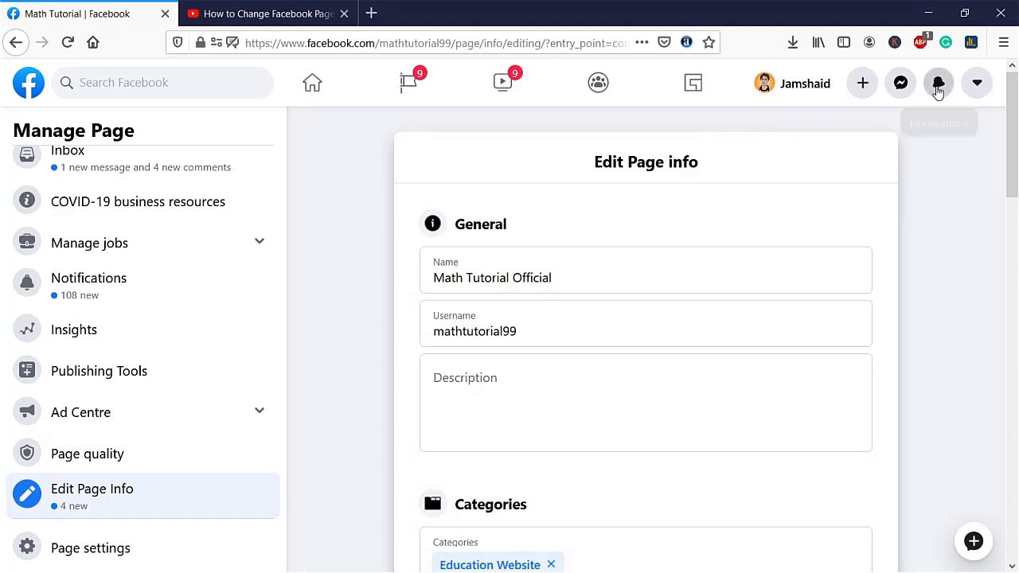
mouse_move(333, 220)
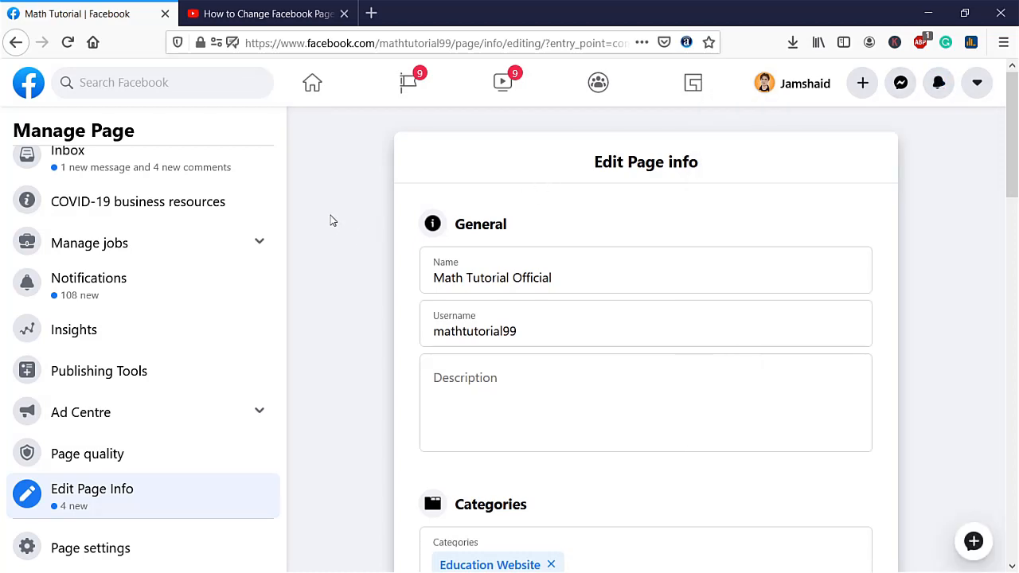
mouse_move(261, 207)
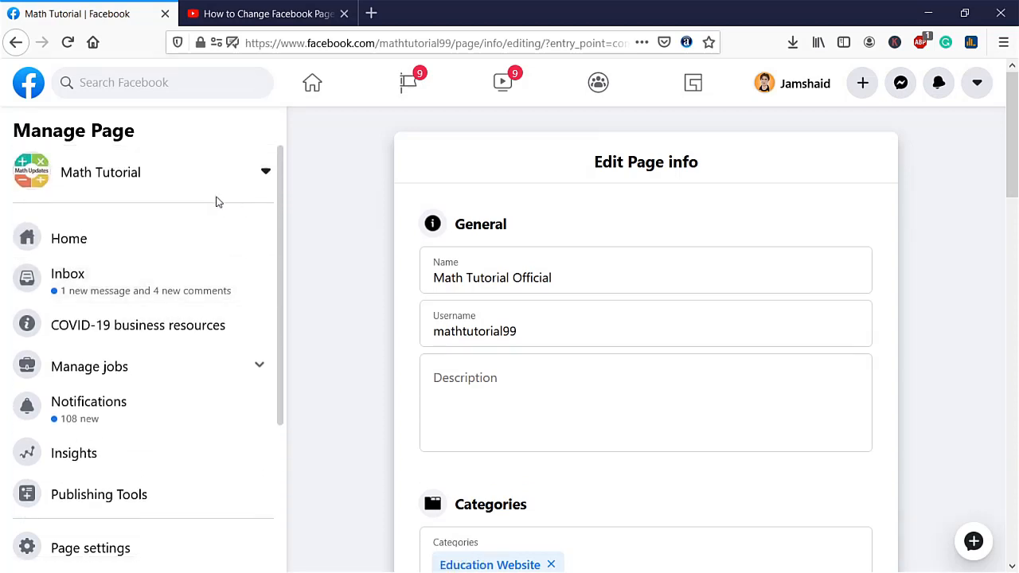
left_click(265, 171)
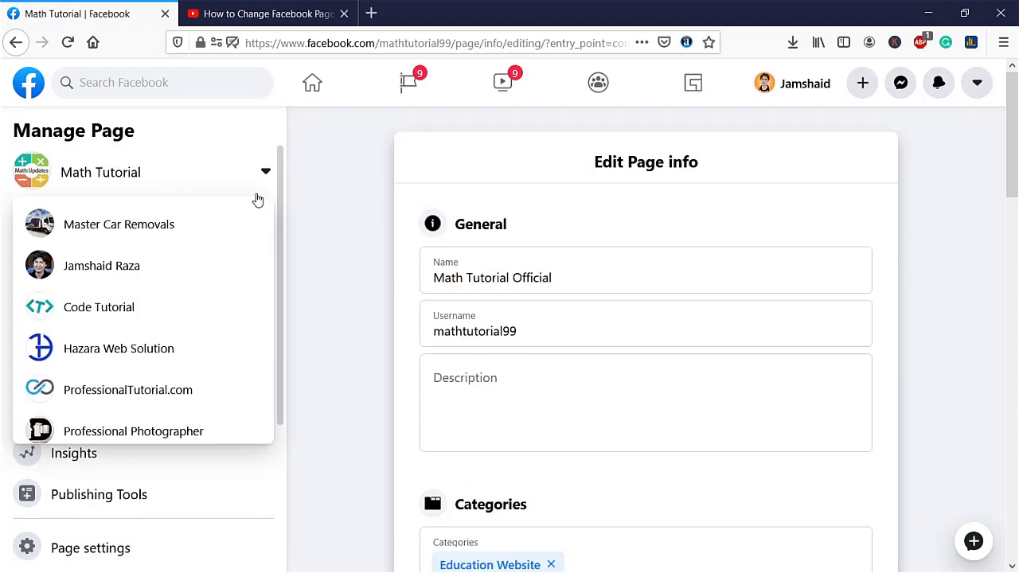